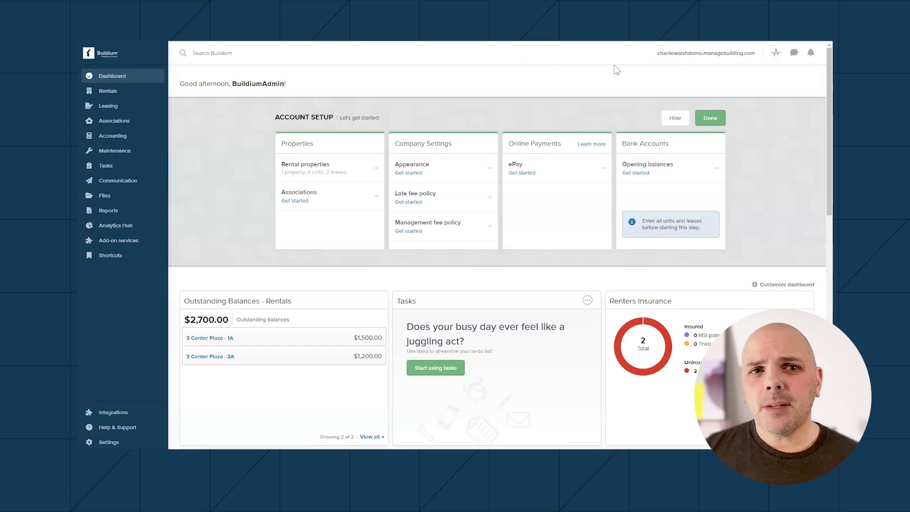
mouse_move(613, 91)
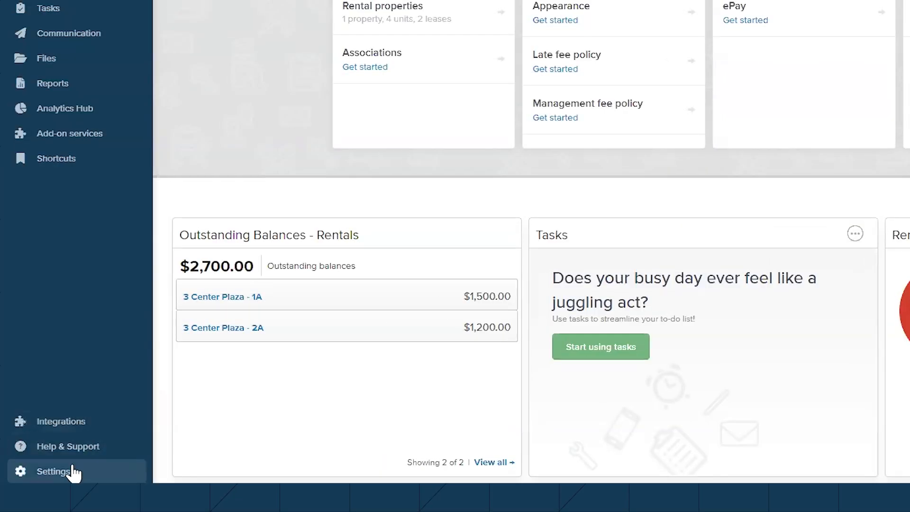
Step: Review the company's account information form on the Account and billing page
left_click(53, 471)
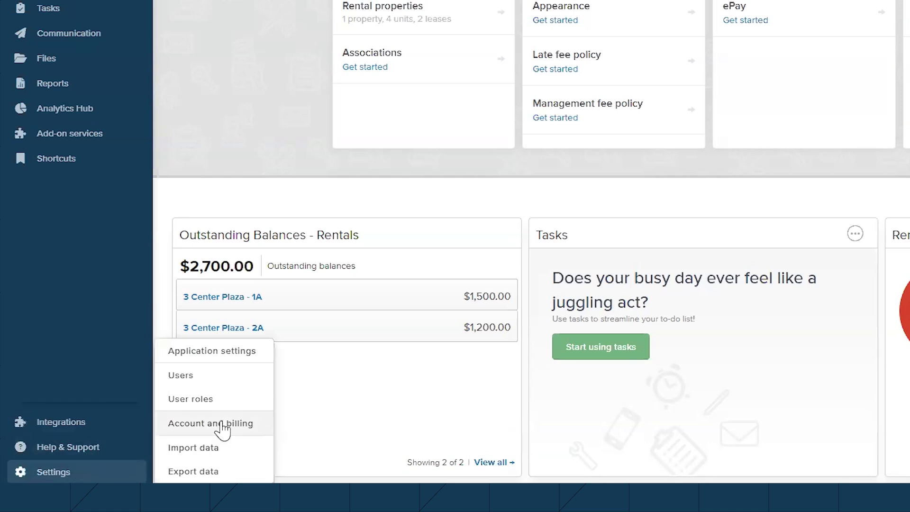
left_click(210, 423)
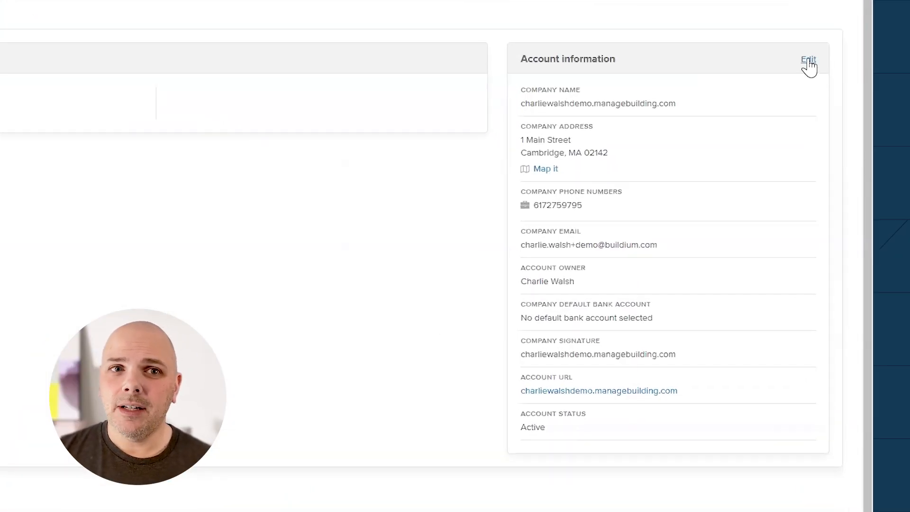
left_click(807, 59)
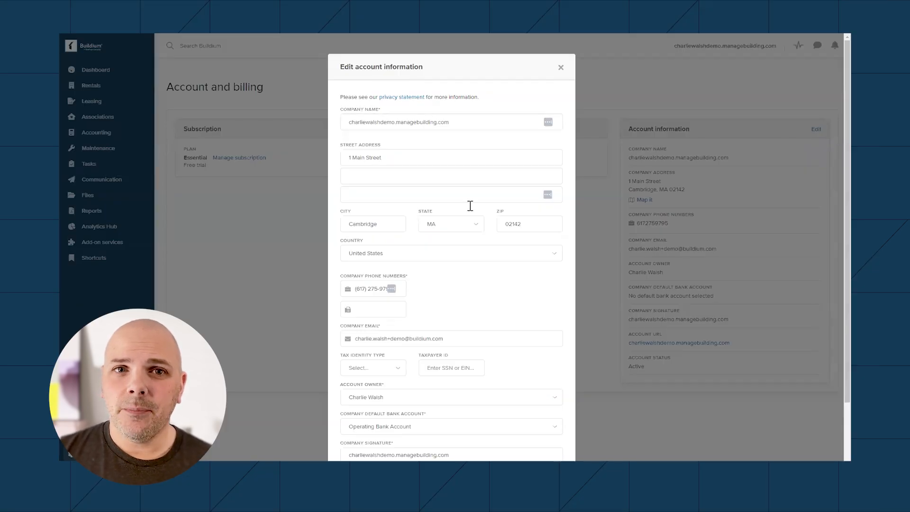
scroll("down", 3)
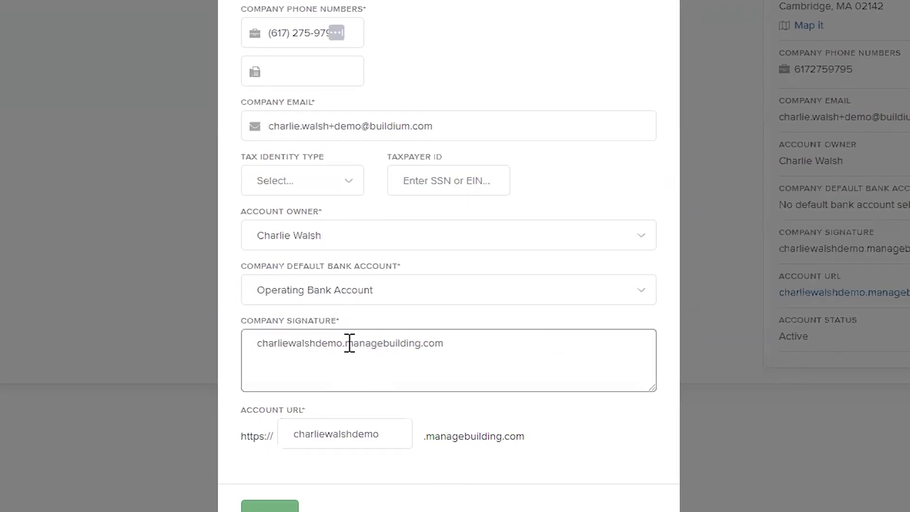
scroll("down", 3)
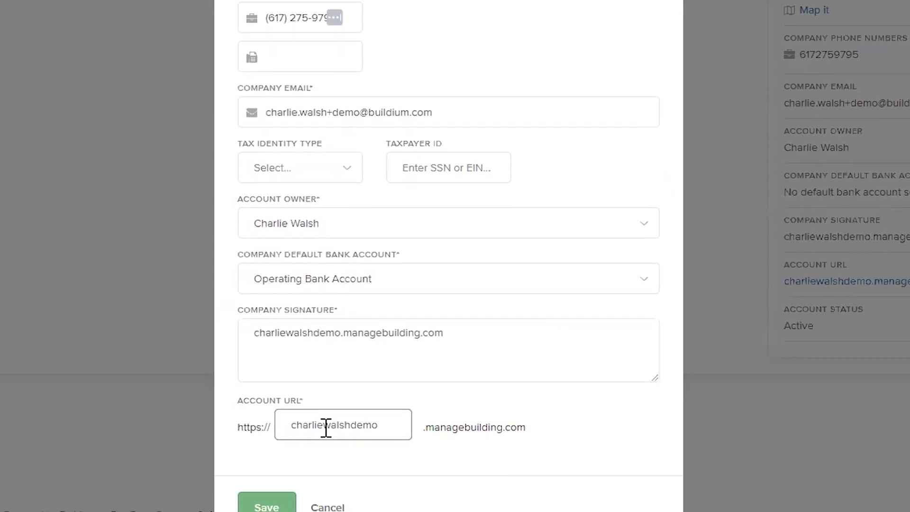
scroll("down", 3)
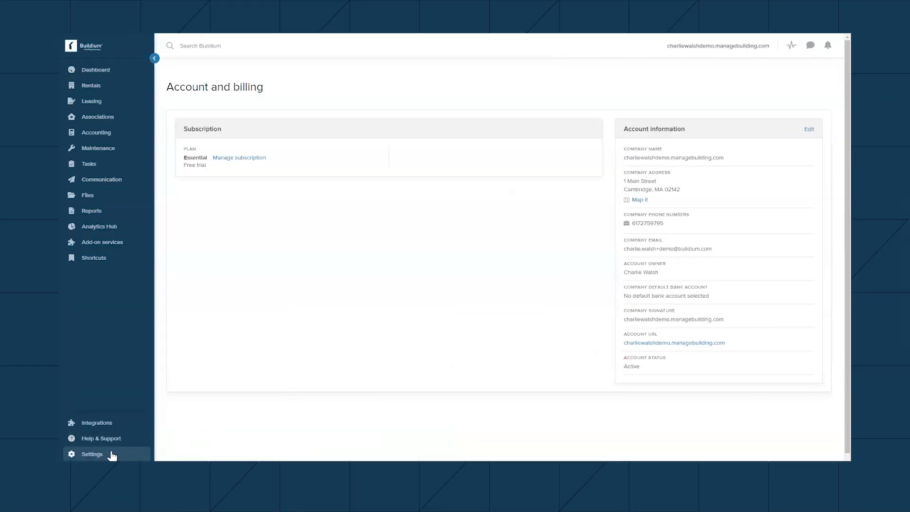
Step: Show the Web address section of the application branding settings
left_click(92, 454)
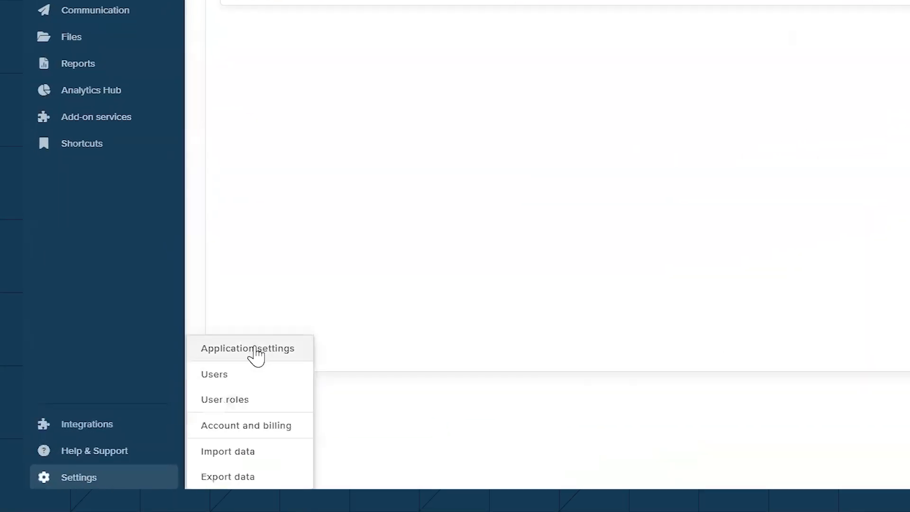
left_click(248, 348)
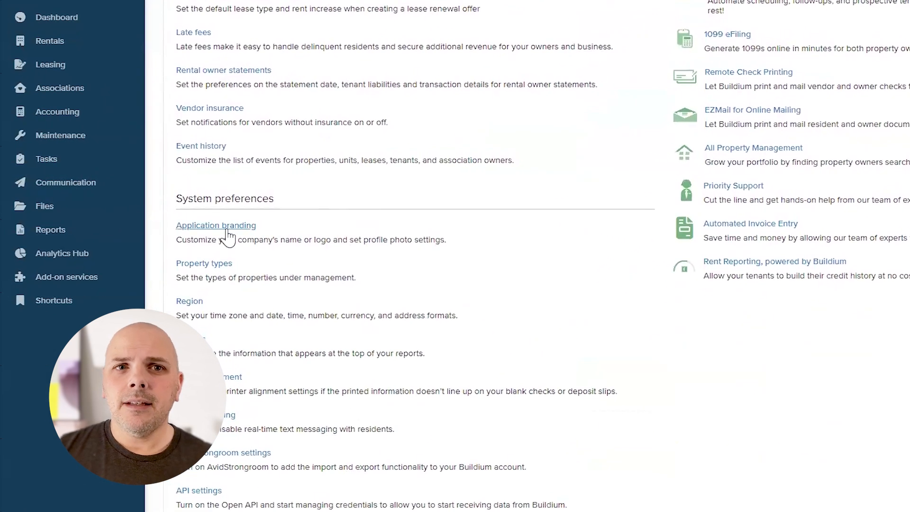
left_click(215, 225)
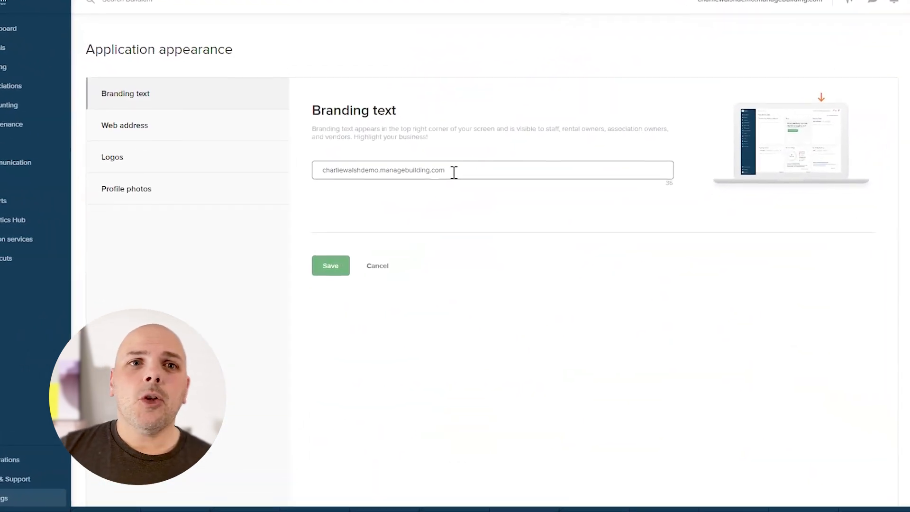
left_click(124, 125)
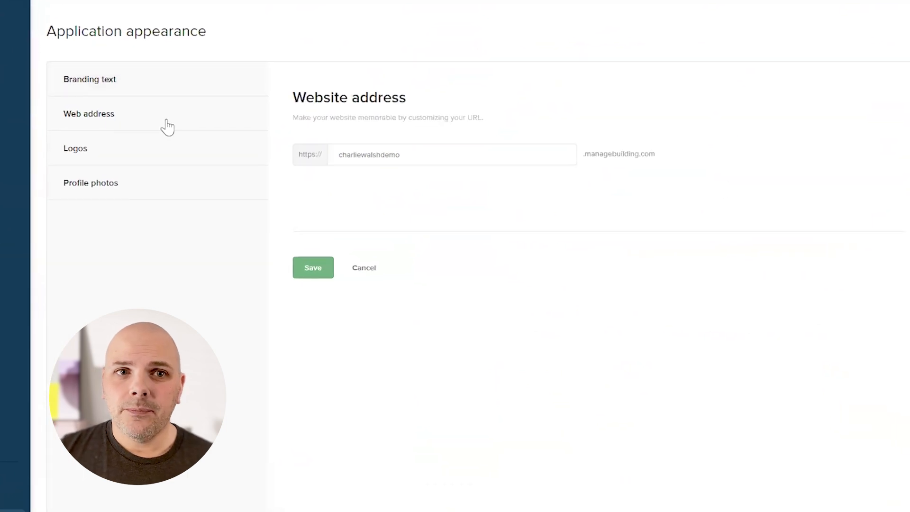
mouse_move(120, 154)
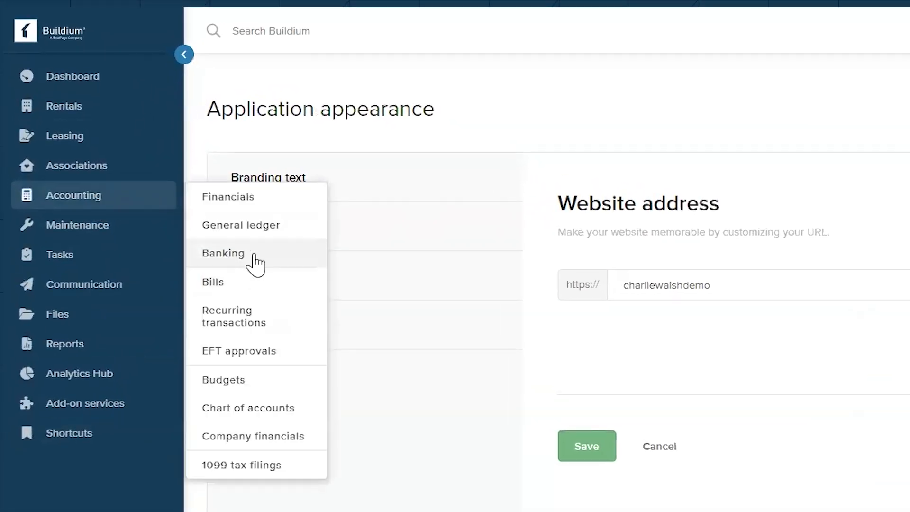
Step: Start a new bank account from the Banking page and look over its empty form
left_click(223, 253)
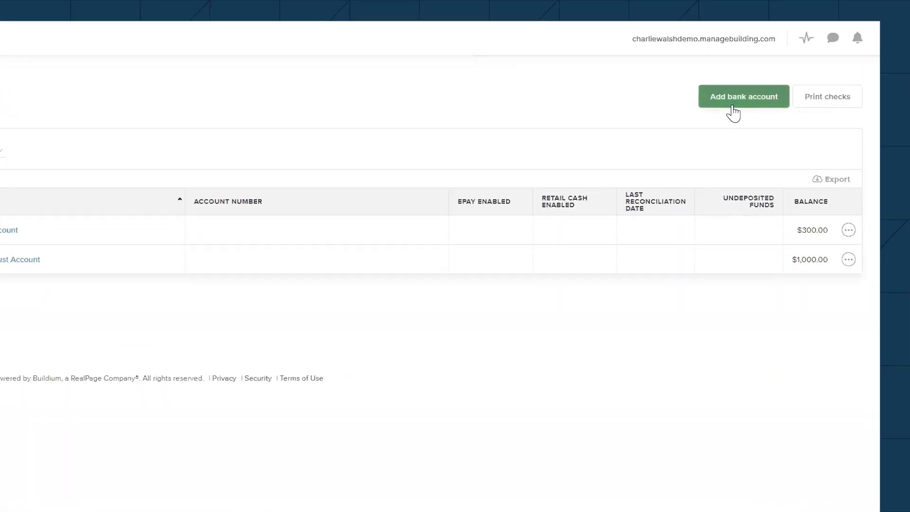
left_click(743, 97)
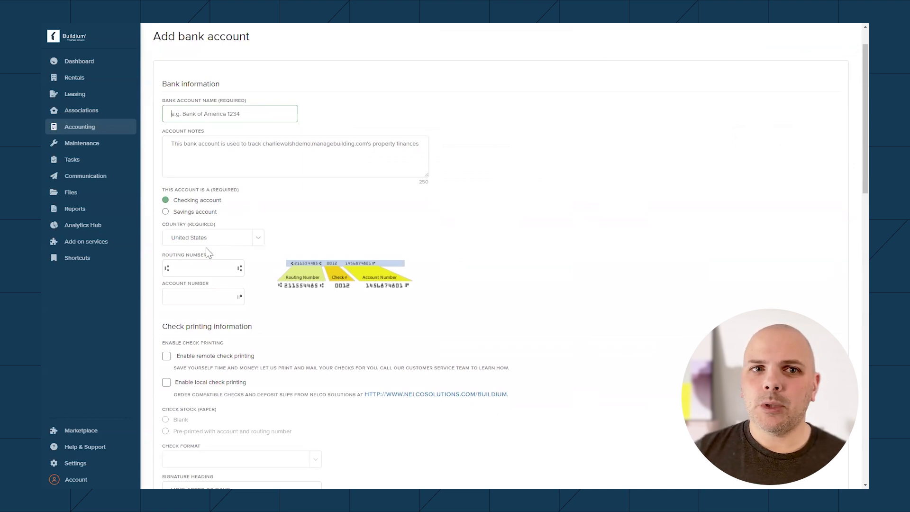
scroll("down", 3)
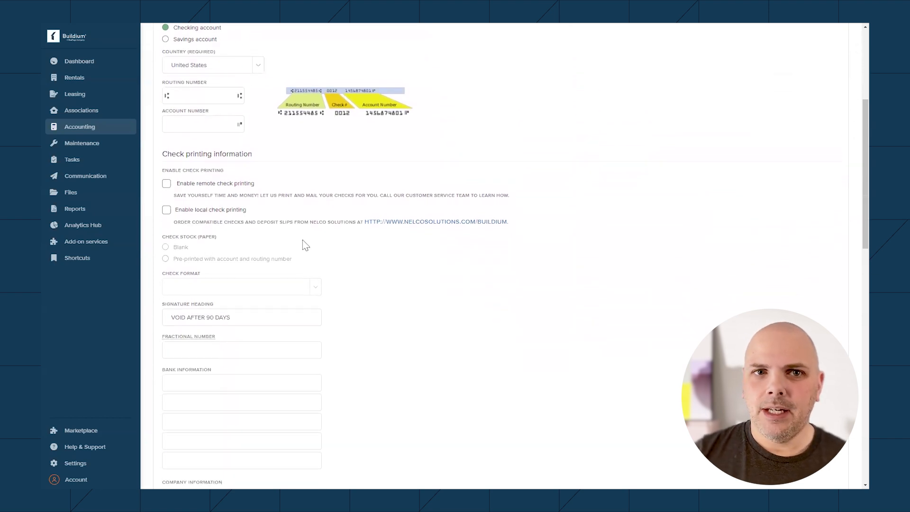
mouse_move(388, 240)
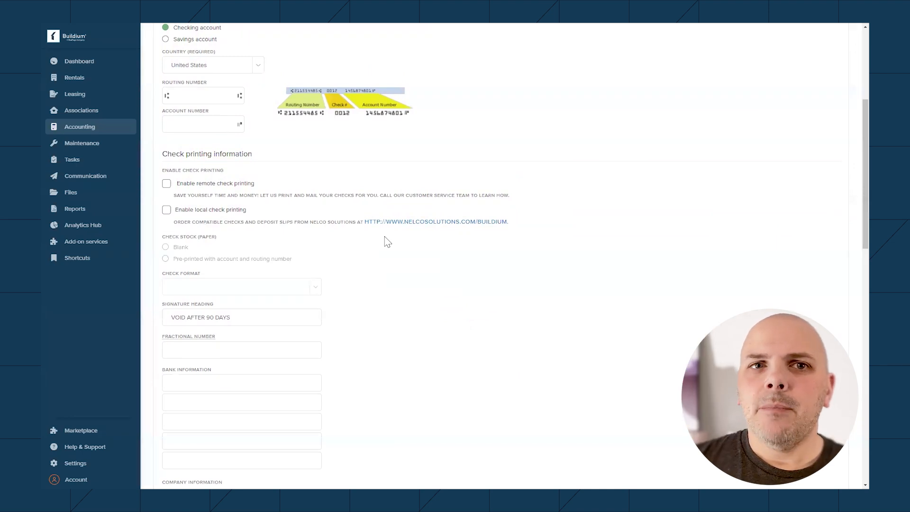
mouse_move(368, 245)
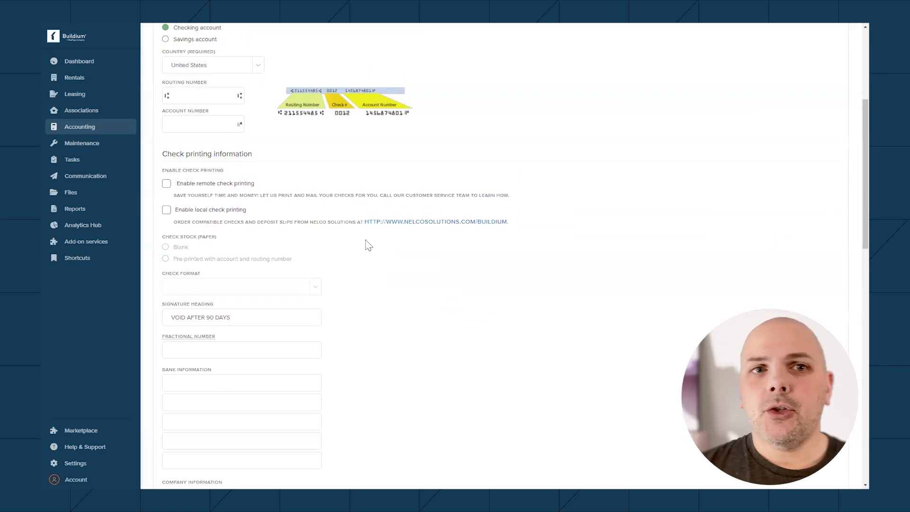
mouse_move(320, 237)
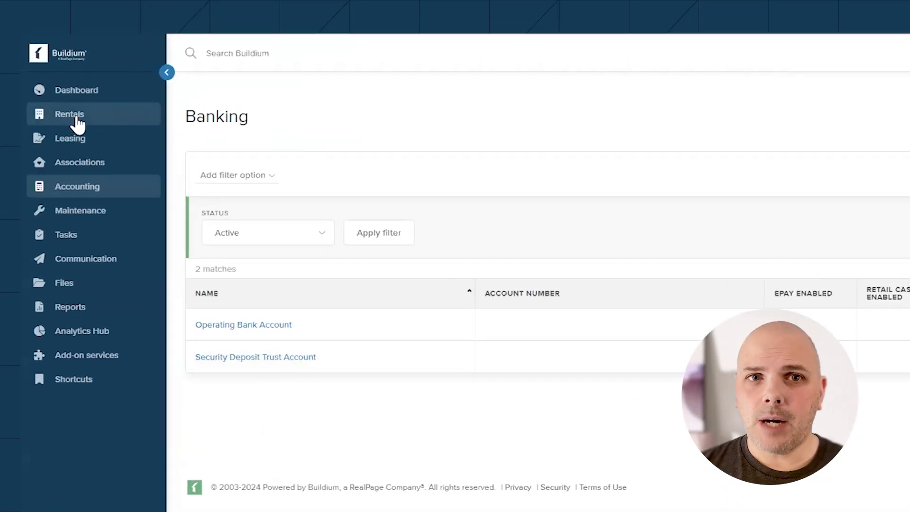
Step: Add a Single-Family property at 1600 Pennsylvania Avenue Northwest, Washington, DC 20500
left_click(68, 114)
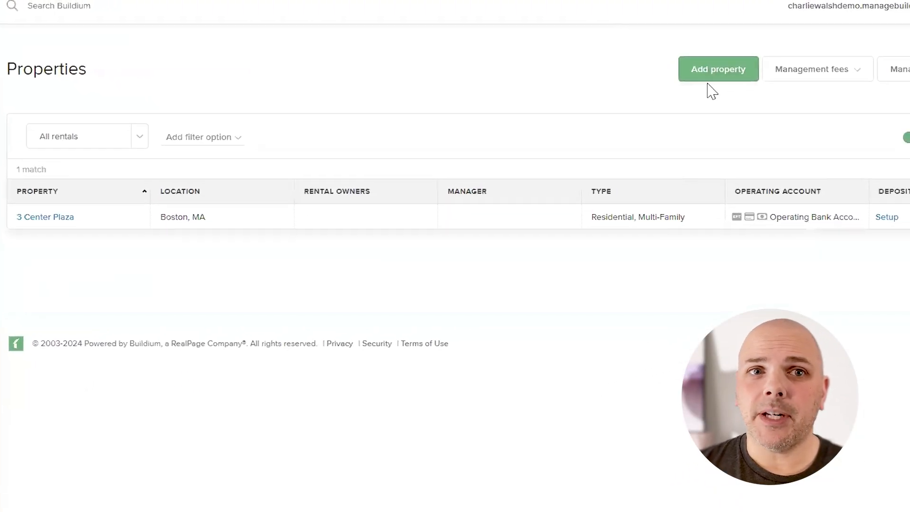
left_click(718, 68)
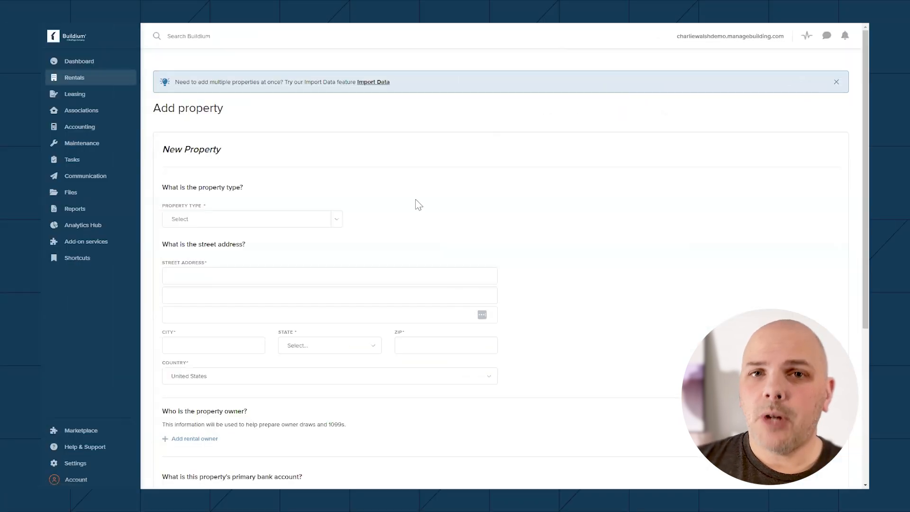
left_click(250, 219)
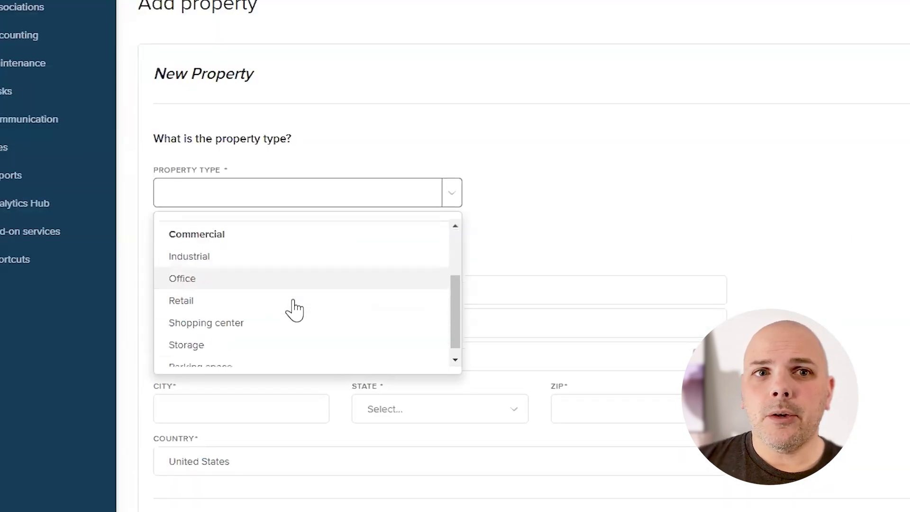
scroll("up", 3)
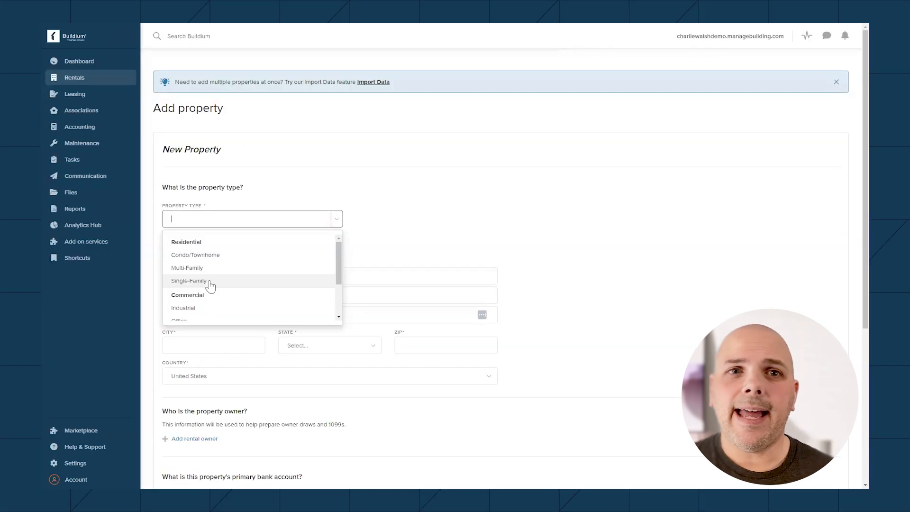
left_click(190, 281)
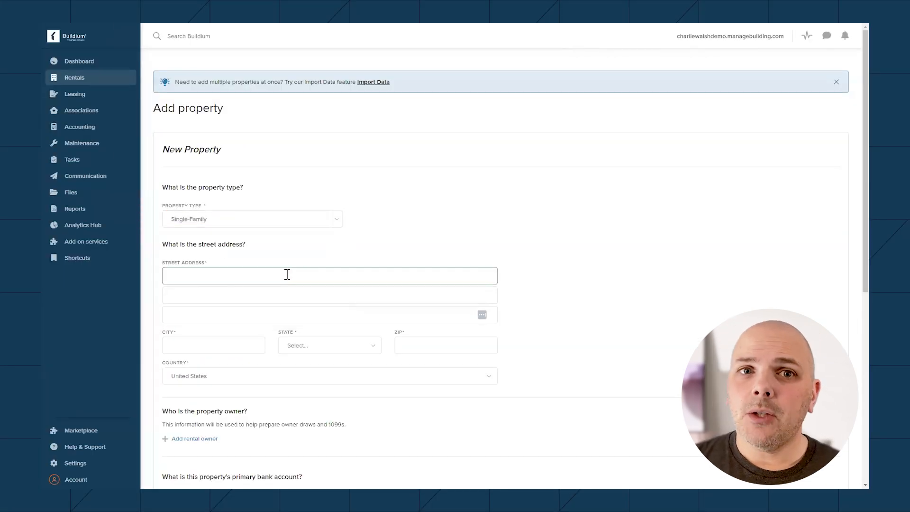
type("1600")
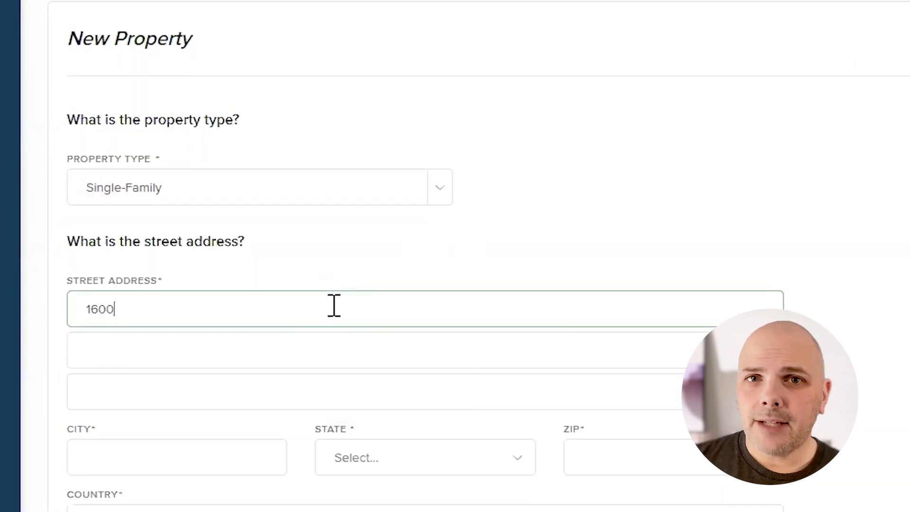
type("Penn")
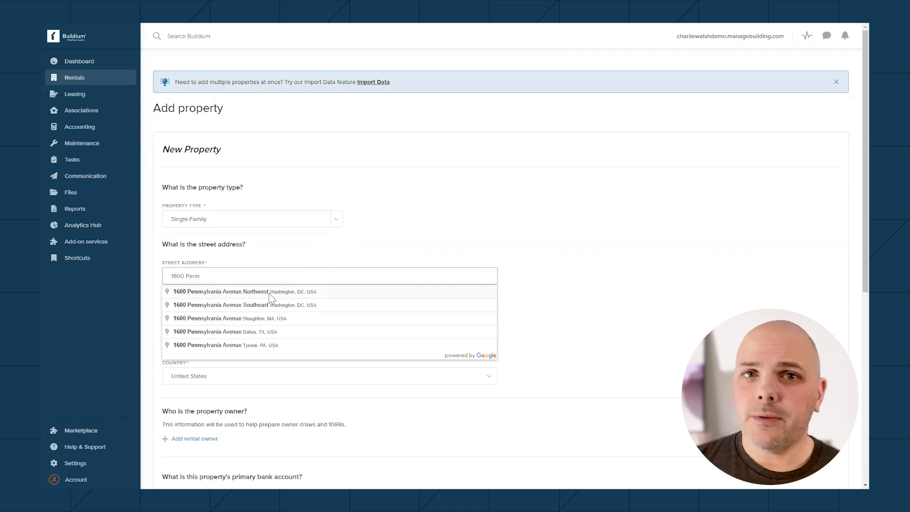
left_click(244, 291)
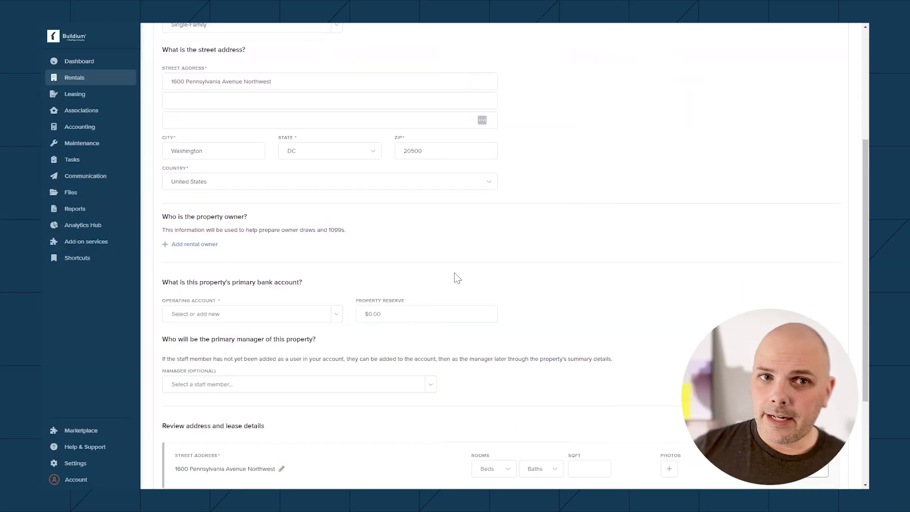
scroll("down", 3)
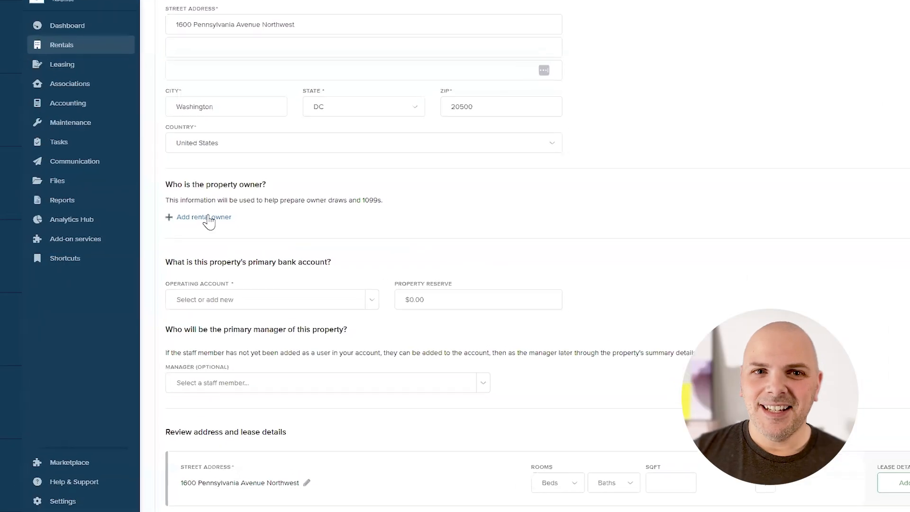
Step: Add a company rental owner and begin entering its name
left_click(203, 217)
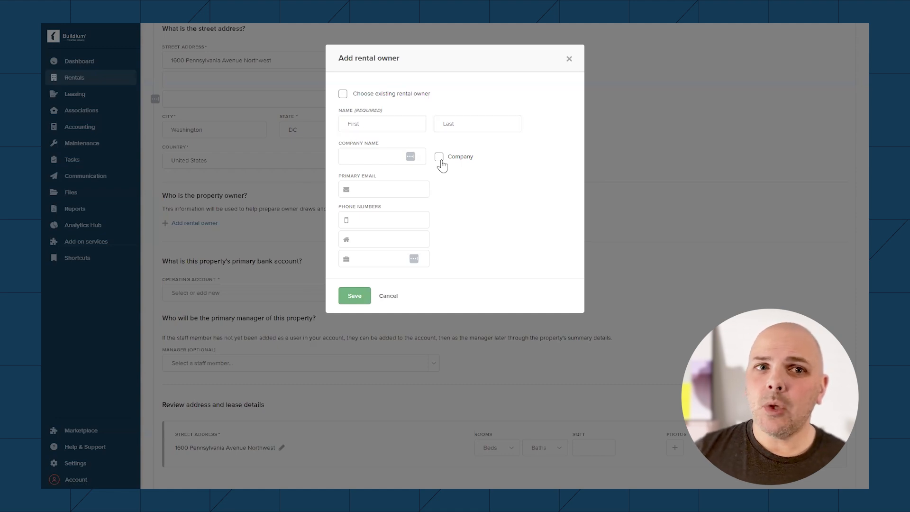
left_click(439, 156)
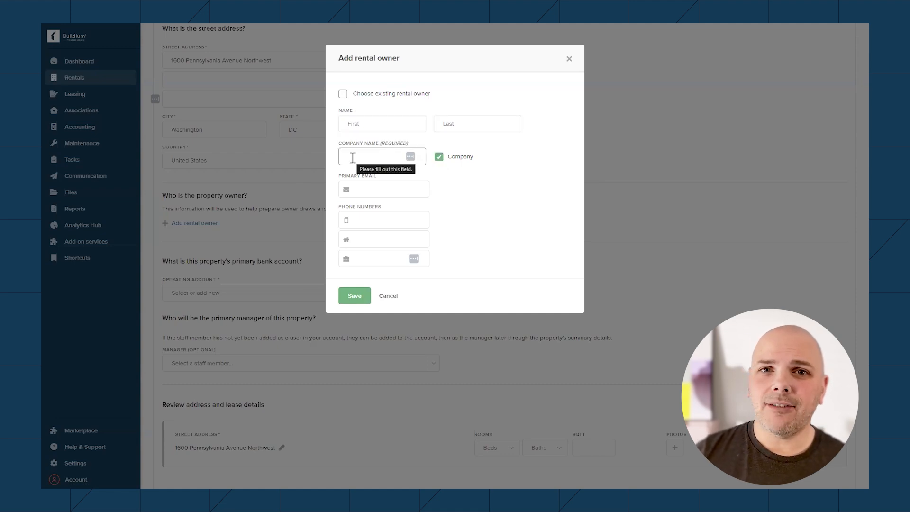
left_click(388, 296)
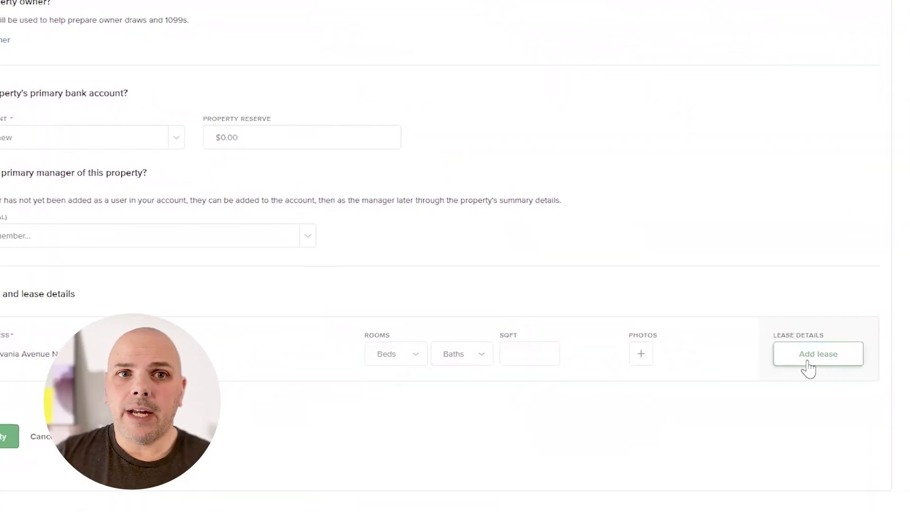
Step: Start a lease for the property and bring up the add tenant dialog
left_click(818, 353)
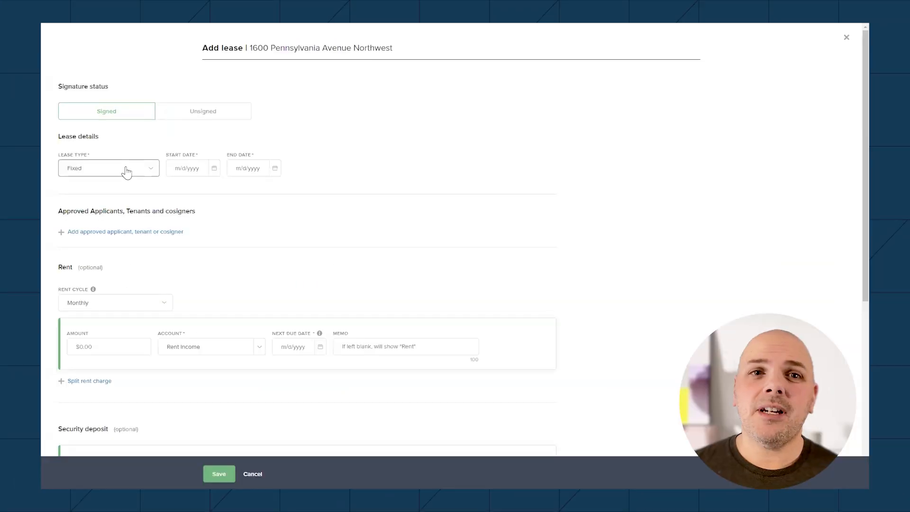
left_click(108, 168)
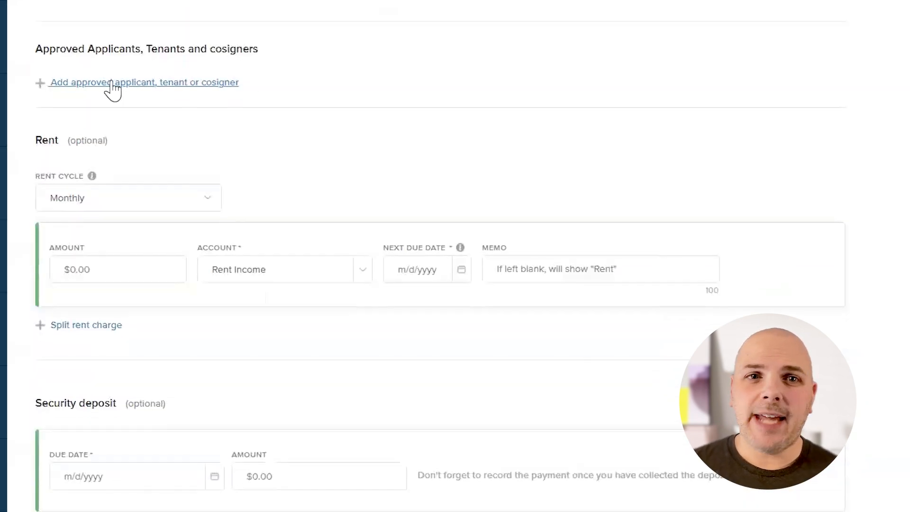
left_click(143, 81)
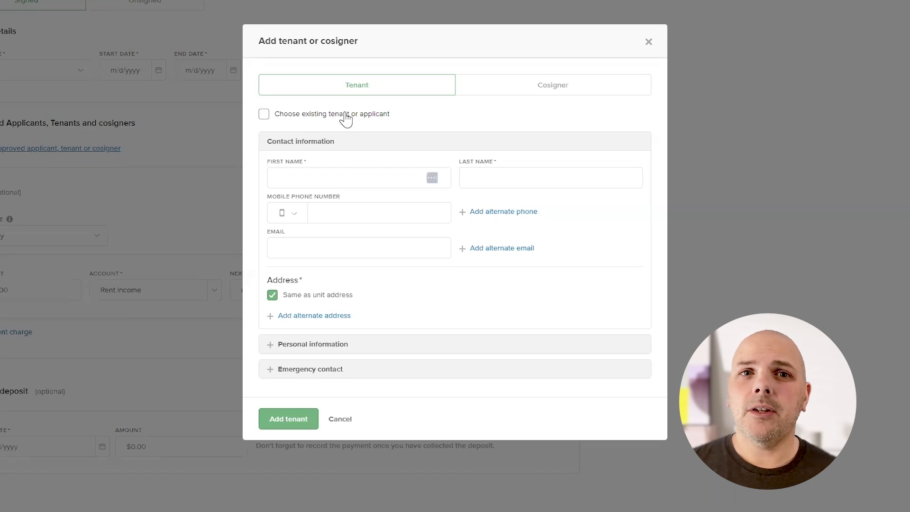
mouse_move(364, 167)
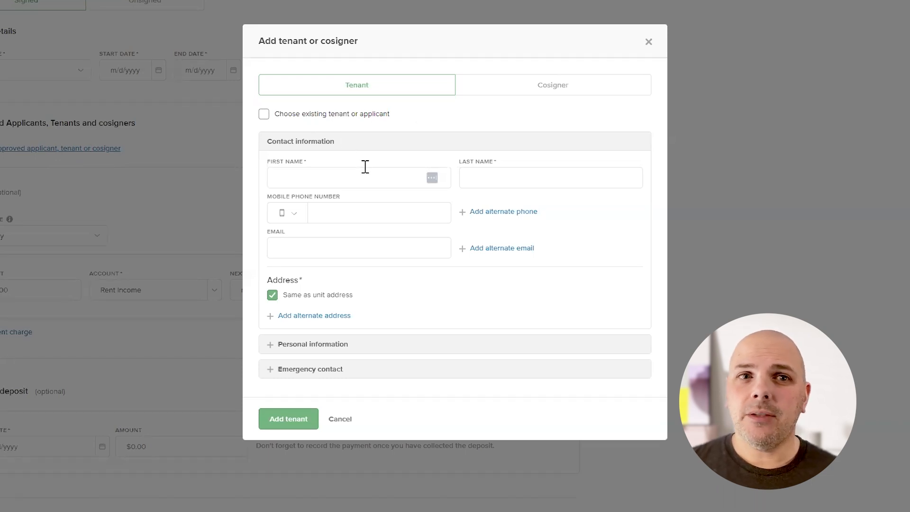
Step: Enter the tenant's name and the security deposit due date for the lease
left_click(550, 178)
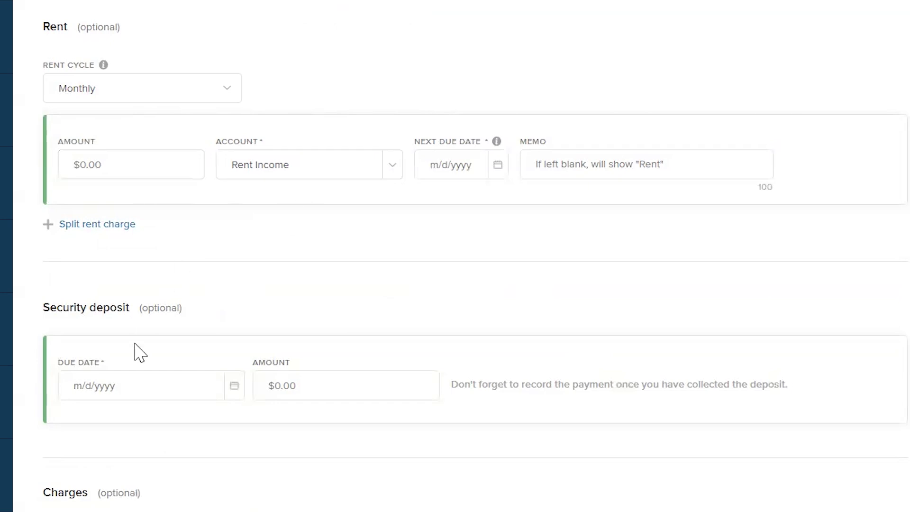
left_click(140, 385)
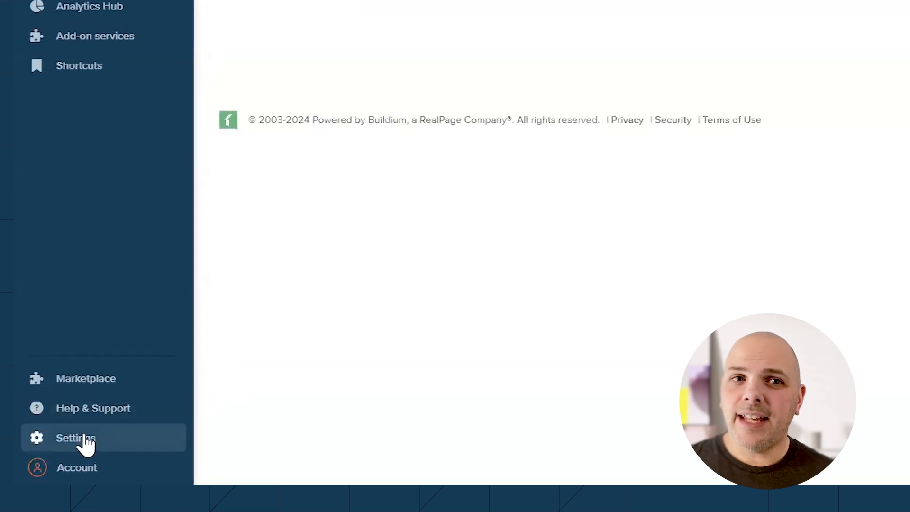
Step: Choose Associations as the upload type on the Import data page
left_click(76, 438)
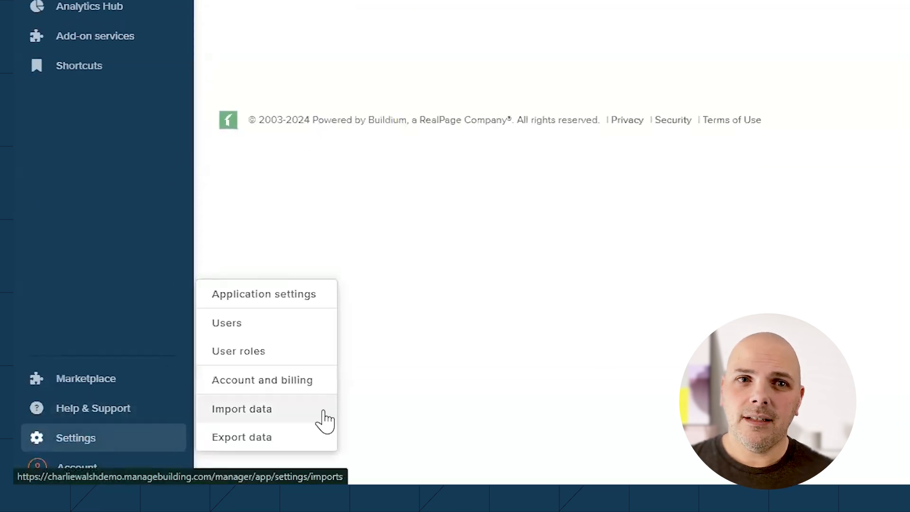
left_click(242, 408)
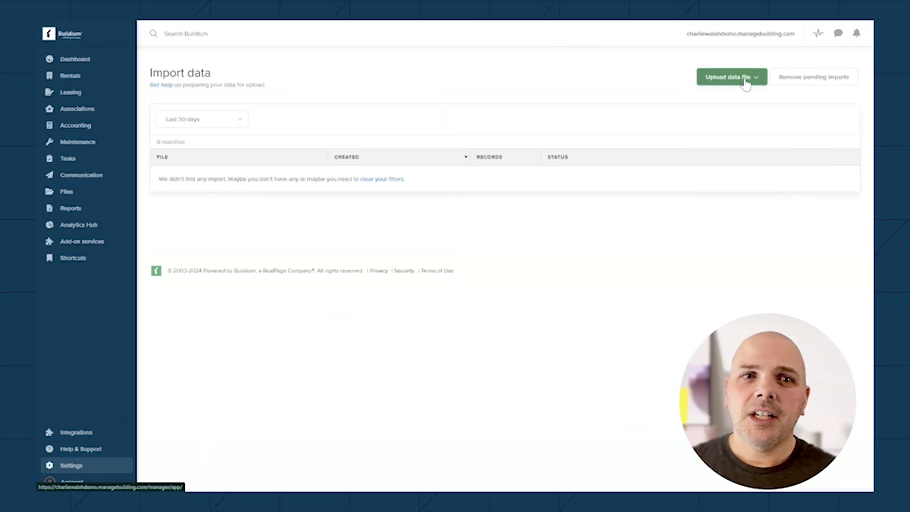
left_click(730, 75)
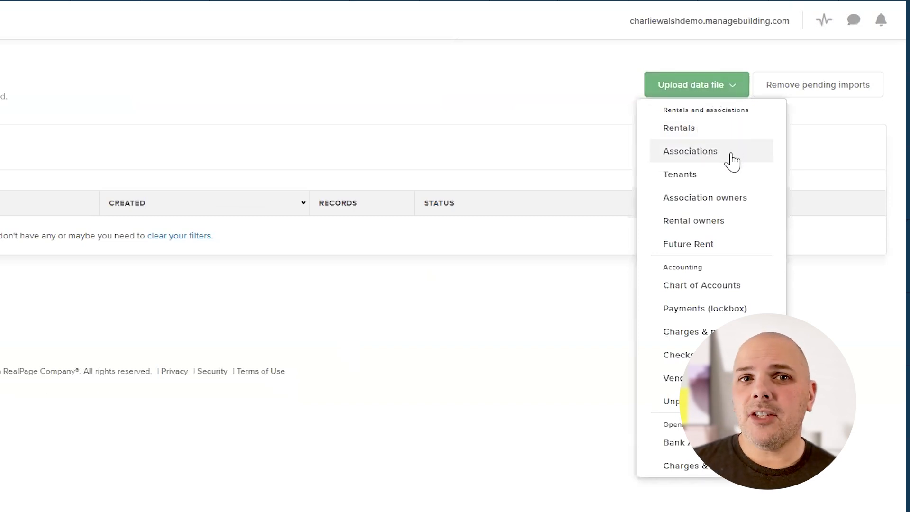
left_click(690, 151)
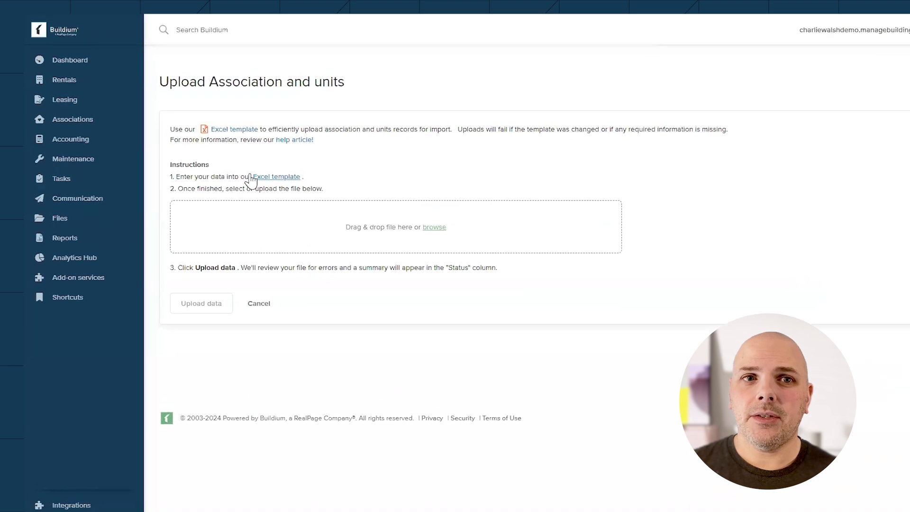